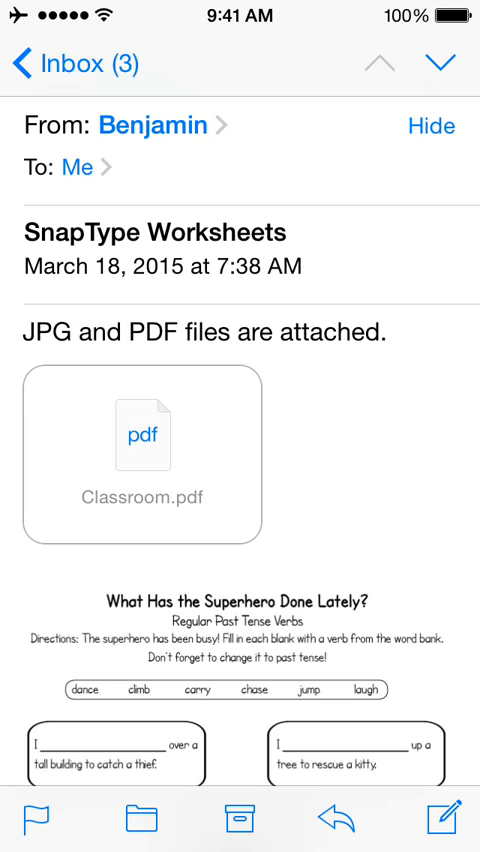
Step: Share the Classroom.pdf email attachment to SnapType via Open in SnapType
scroll("down", 3)
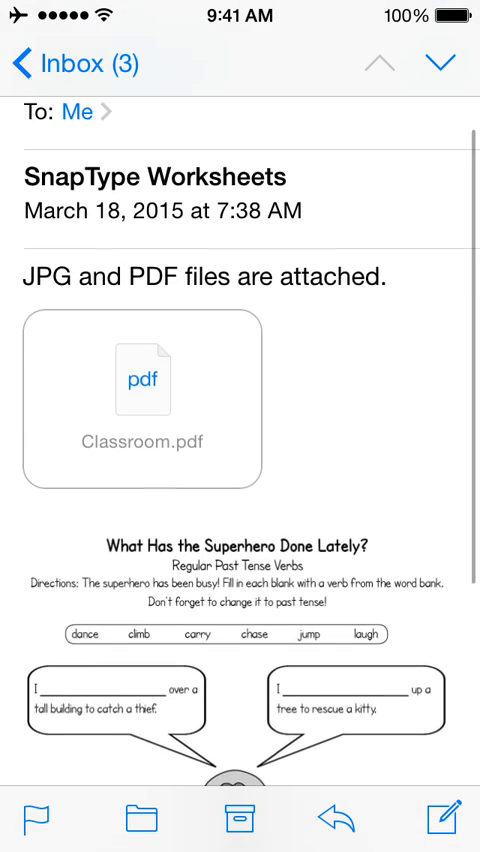
scroll("down", 3)
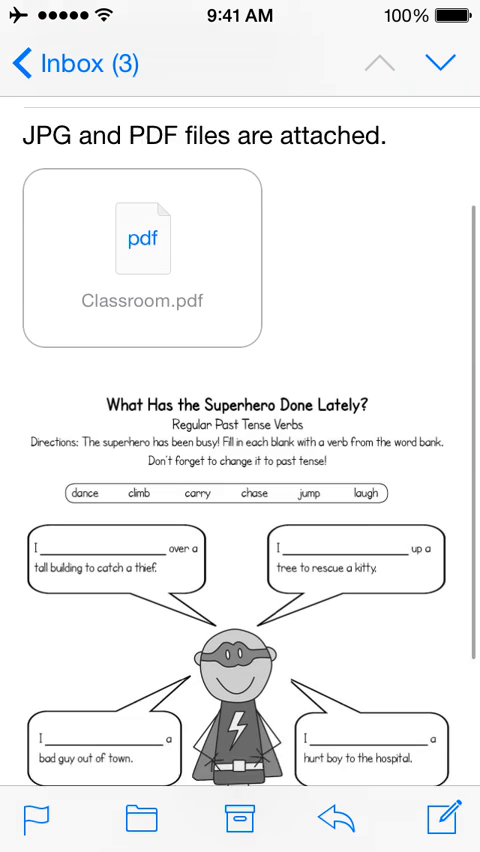
scroll("down", 3)
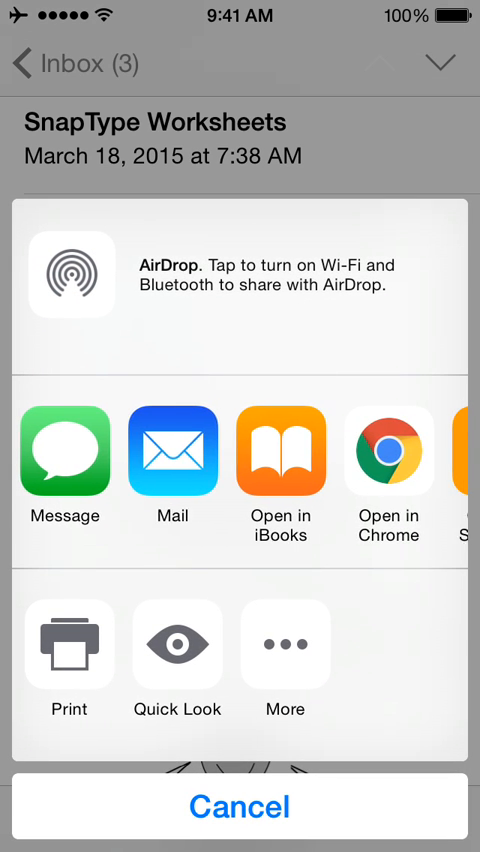
scroll("left", 3)
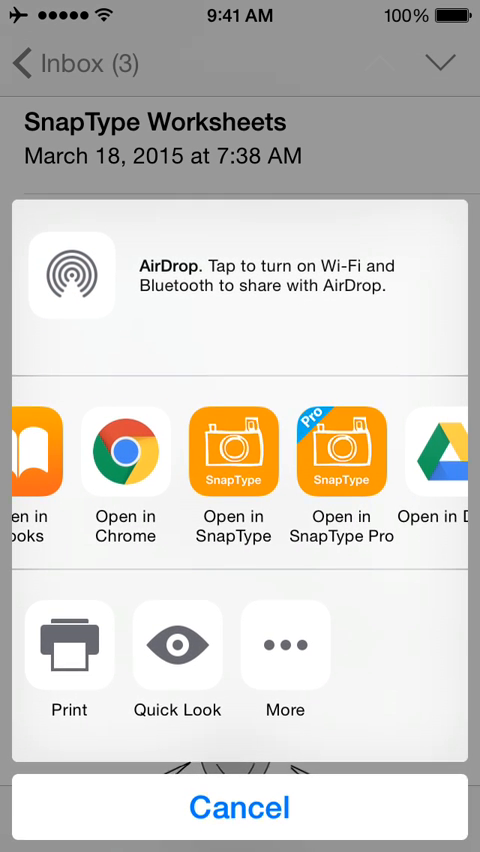
left_click(233, 462)
type("c")
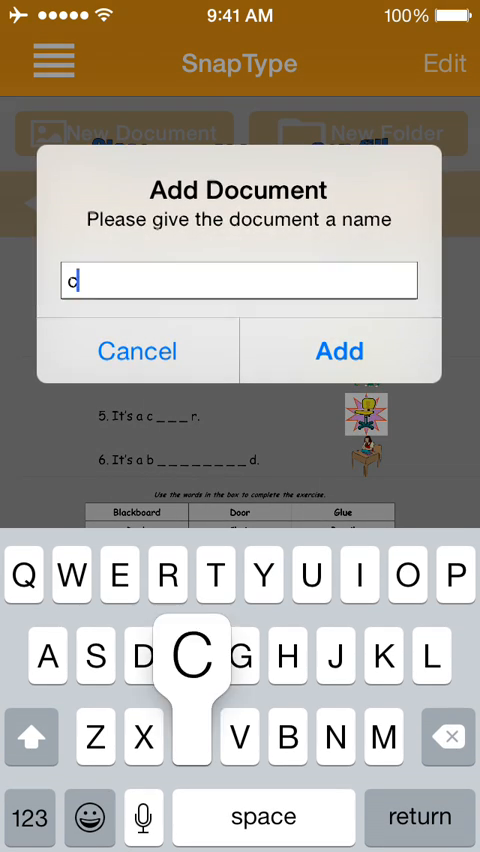
Step: Add the worksheet as document 'clasroom', then leave SnapType for the email
type("lasroom")
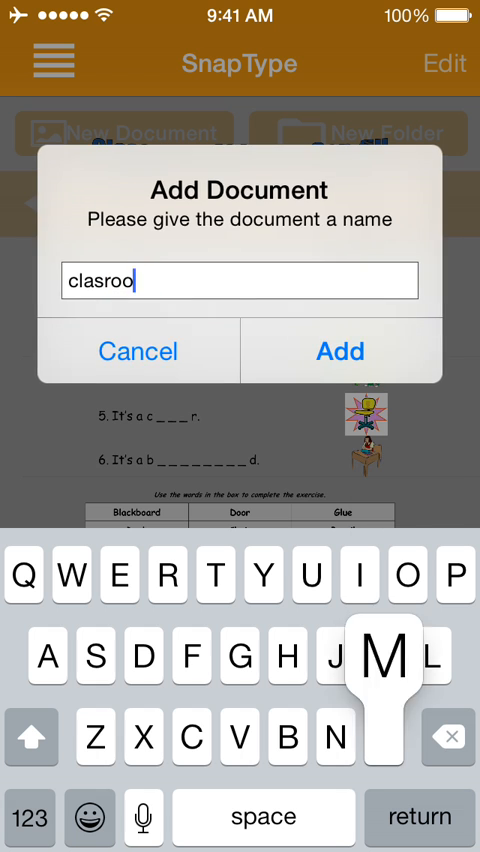
left_click(138, 351)
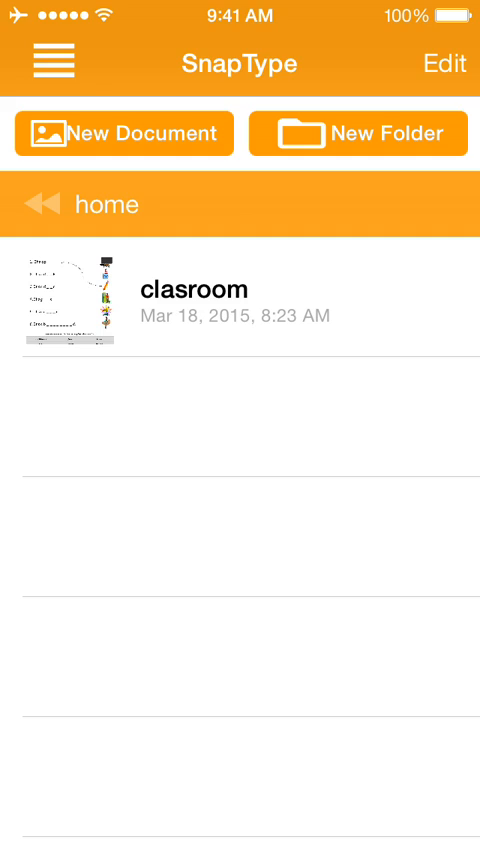
key("home")
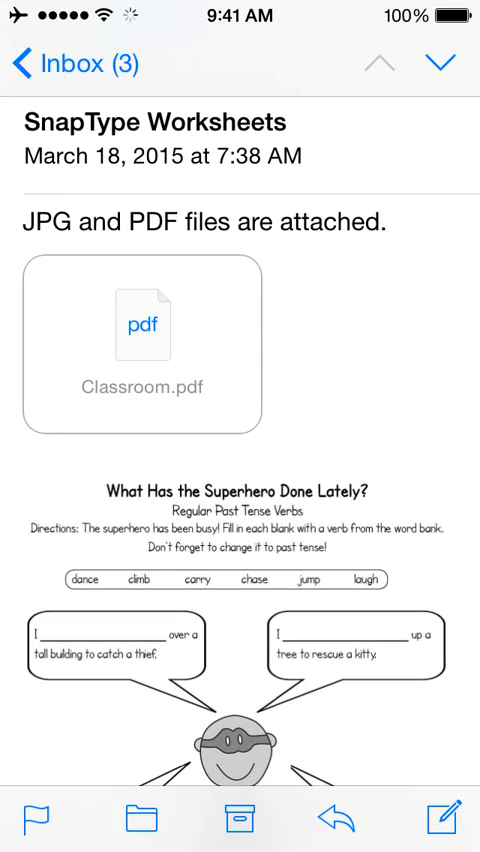
scroll("down", 3)
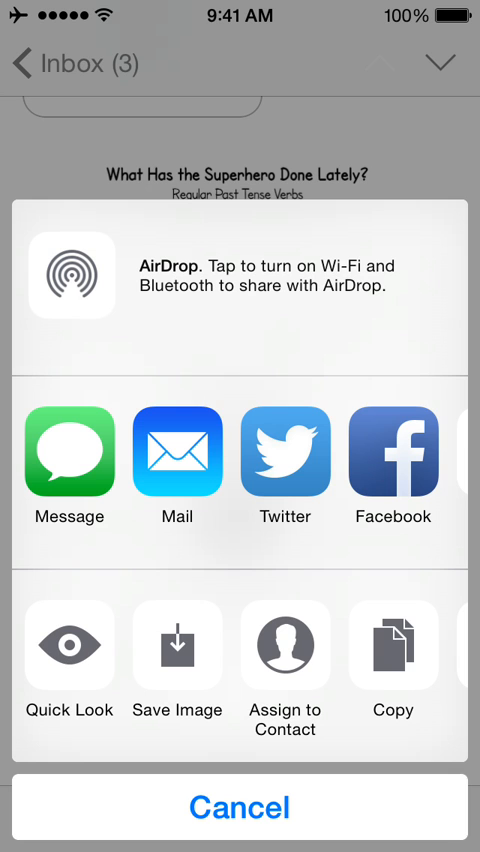
scroll("left", 3)
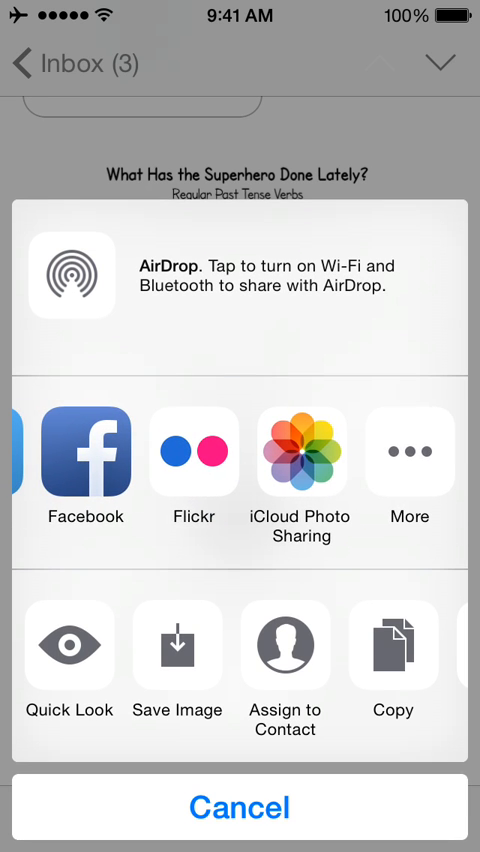
left_click(408, 450)
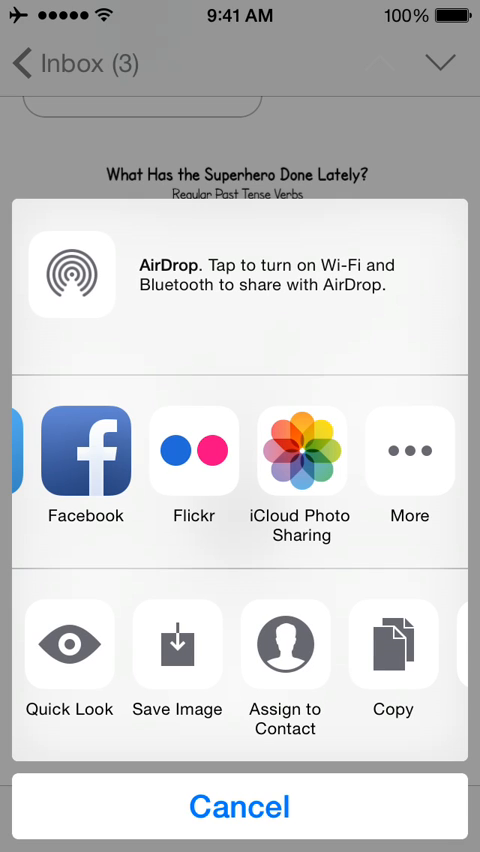
left_click(240, 806)
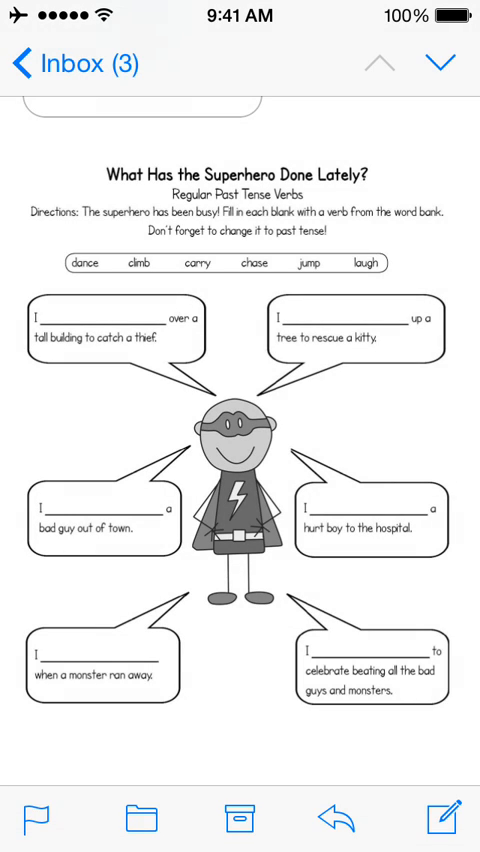
Step: Preview the Worksheet.jpg attachment and share it to SnapType
left_click(447, 63)
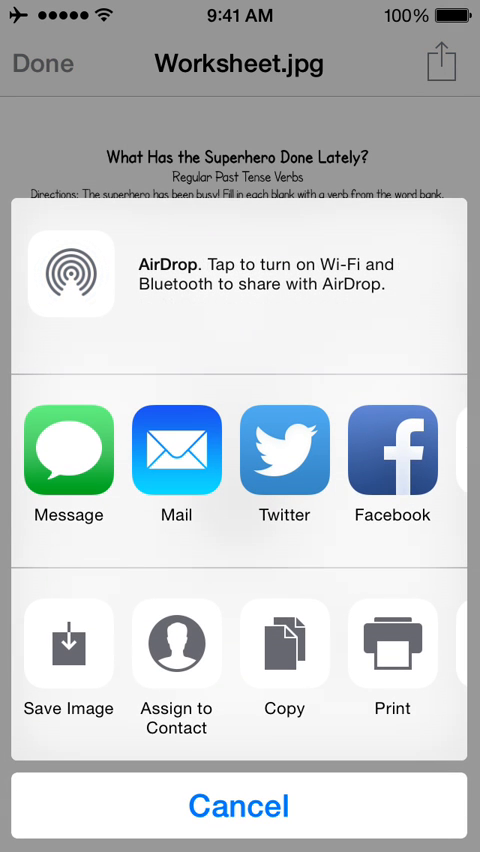
scroll("left", 3)
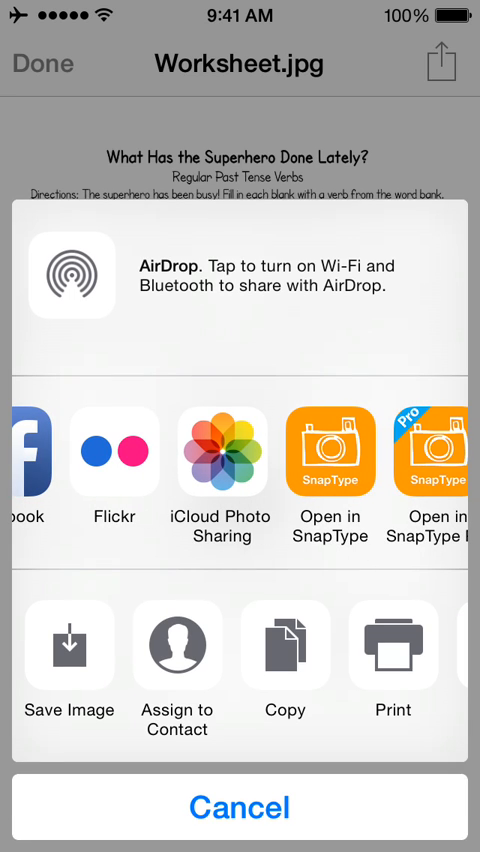
left_click(330, 452)
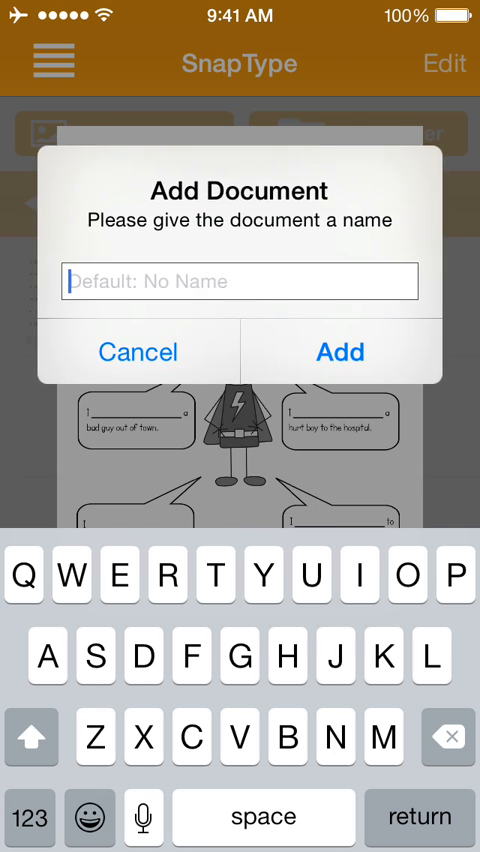
Step: Name the superhero worksheet document 'hero' and add it
type("hero")
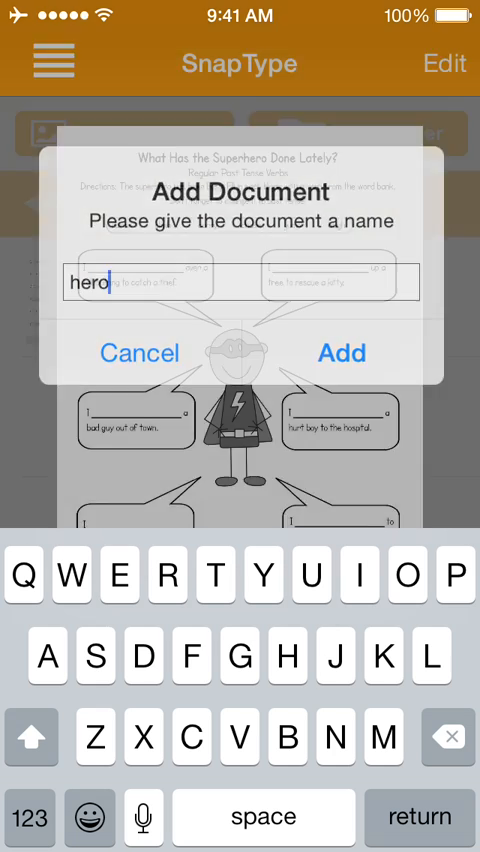
left_click(342, 352)
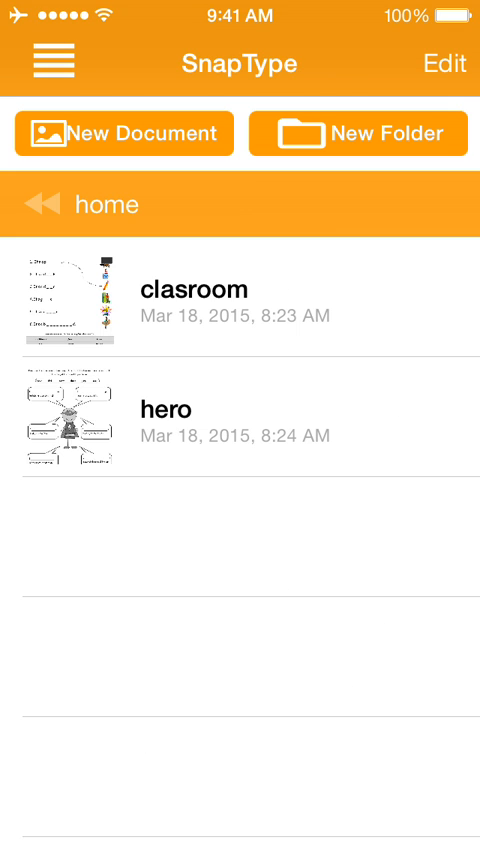